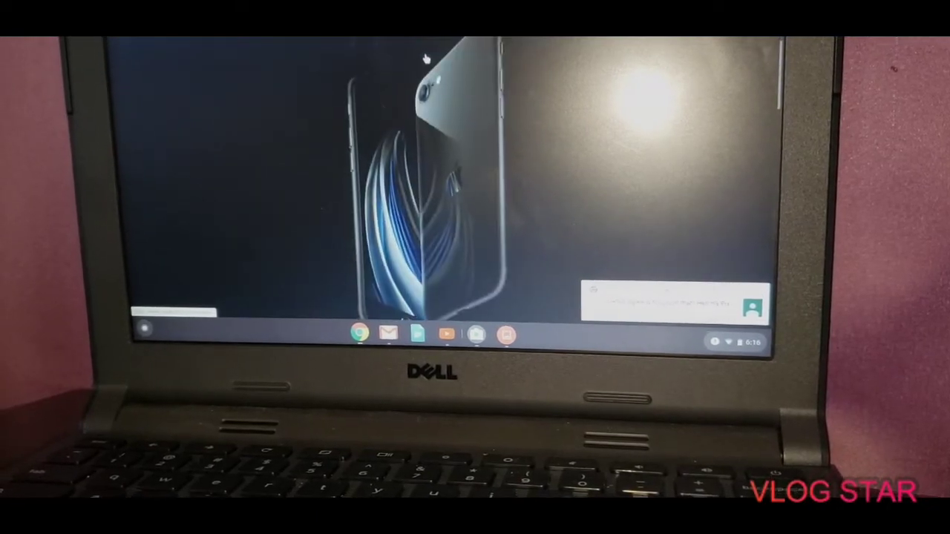
scroll(down, 3)
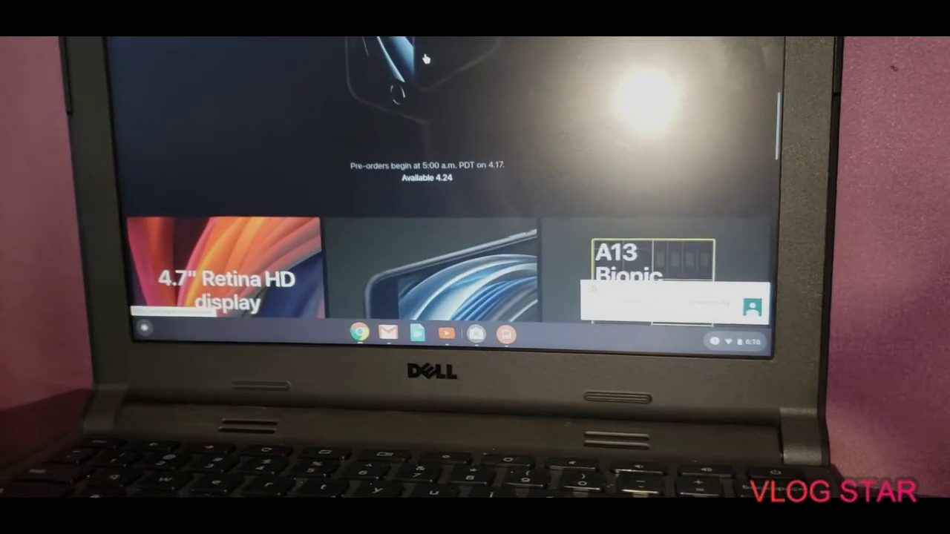
scroll(down, 3)
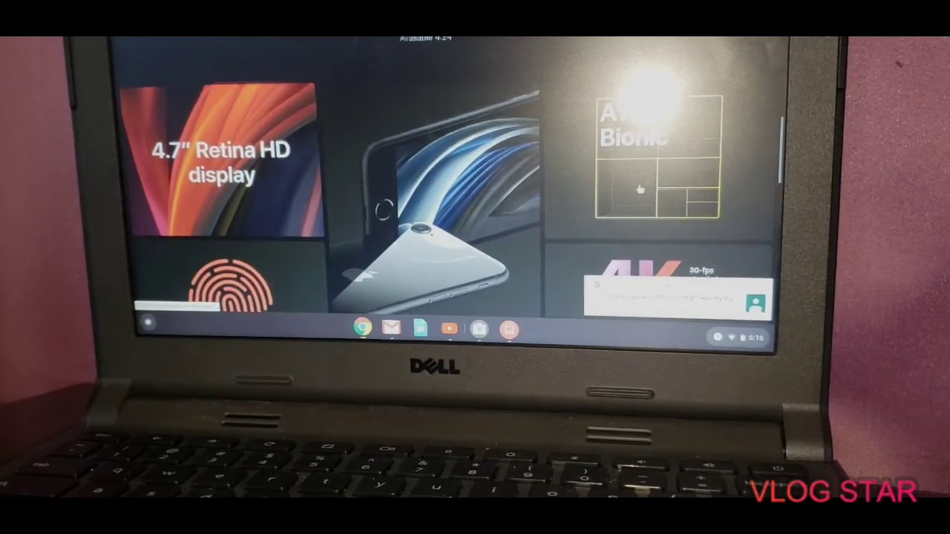
scroll(down, 3)
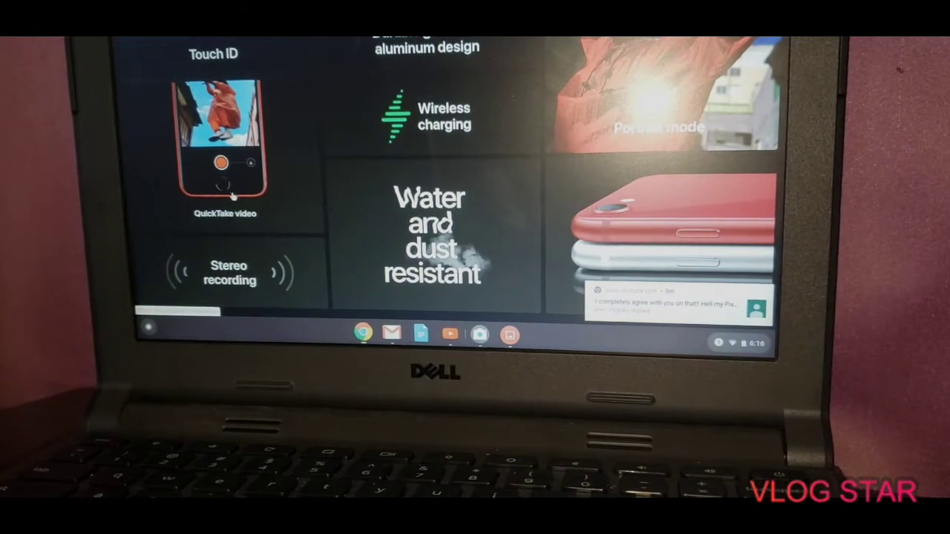
scroll(down, 3)
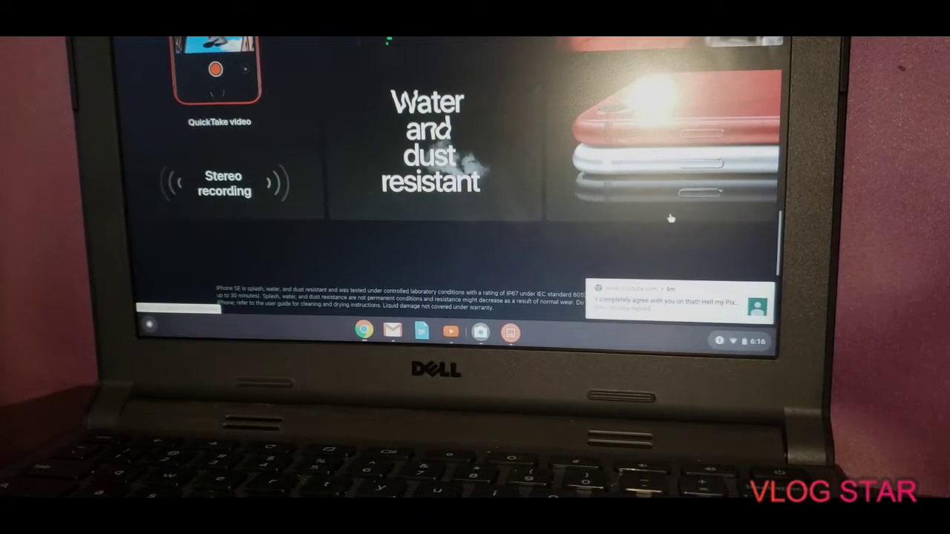
scroll(down, 3)
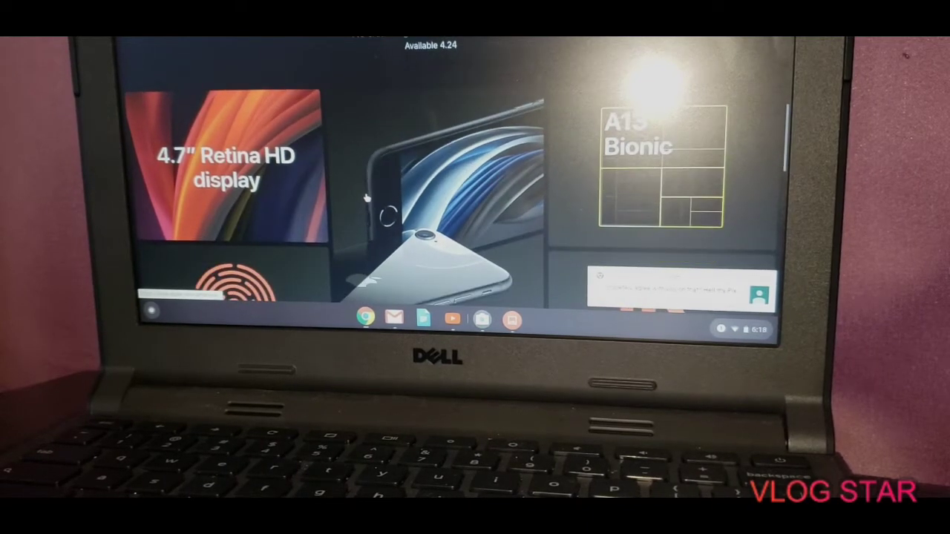
scroll(down, 3)
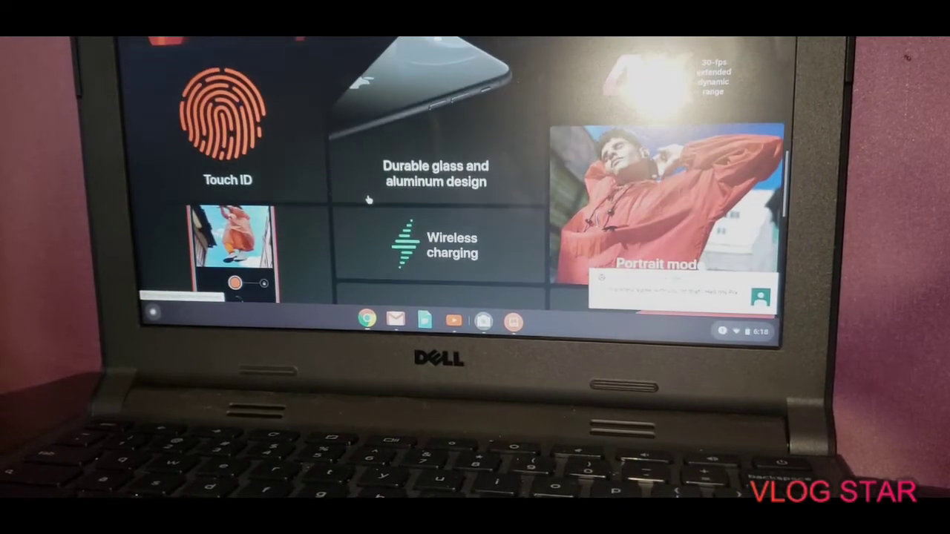
scroll(down, 3)
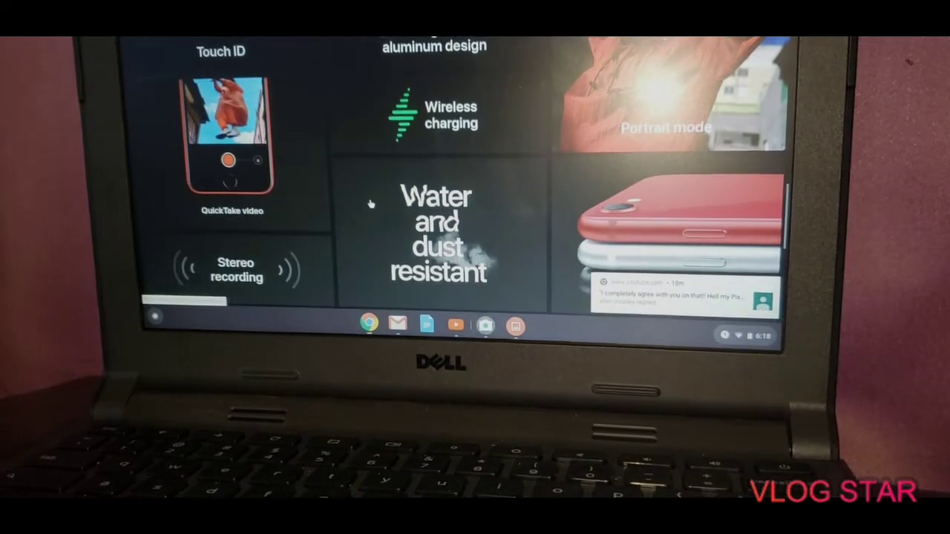